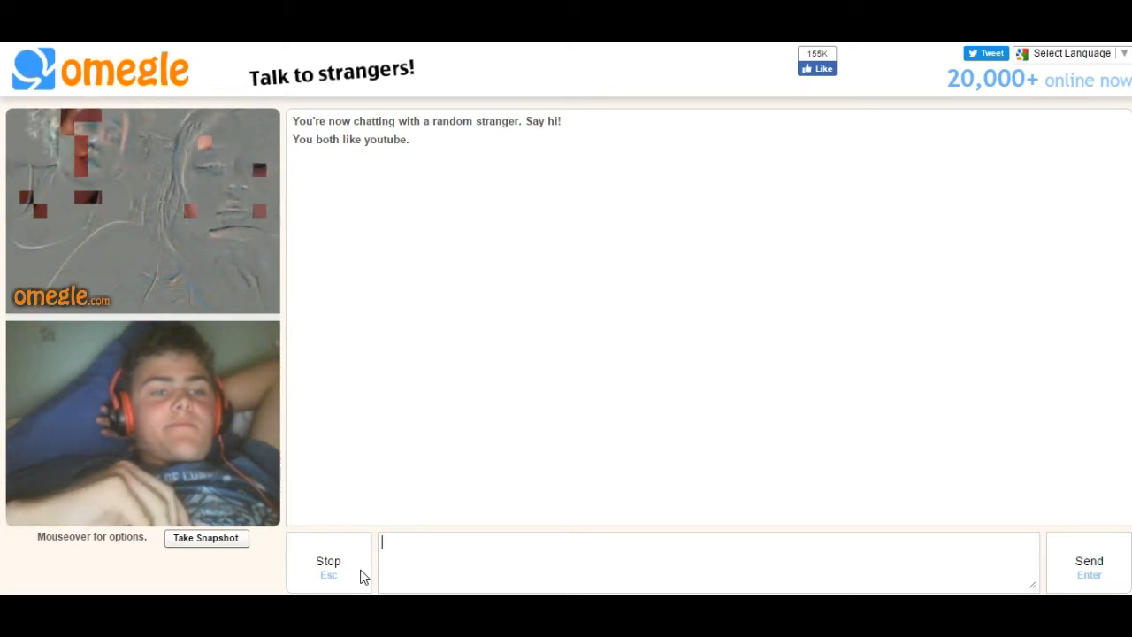
Skip to a new stranger who shares interests in markiplier and jacksepticeye.
{"action": "left_click", "coordinate": [329, 561]}
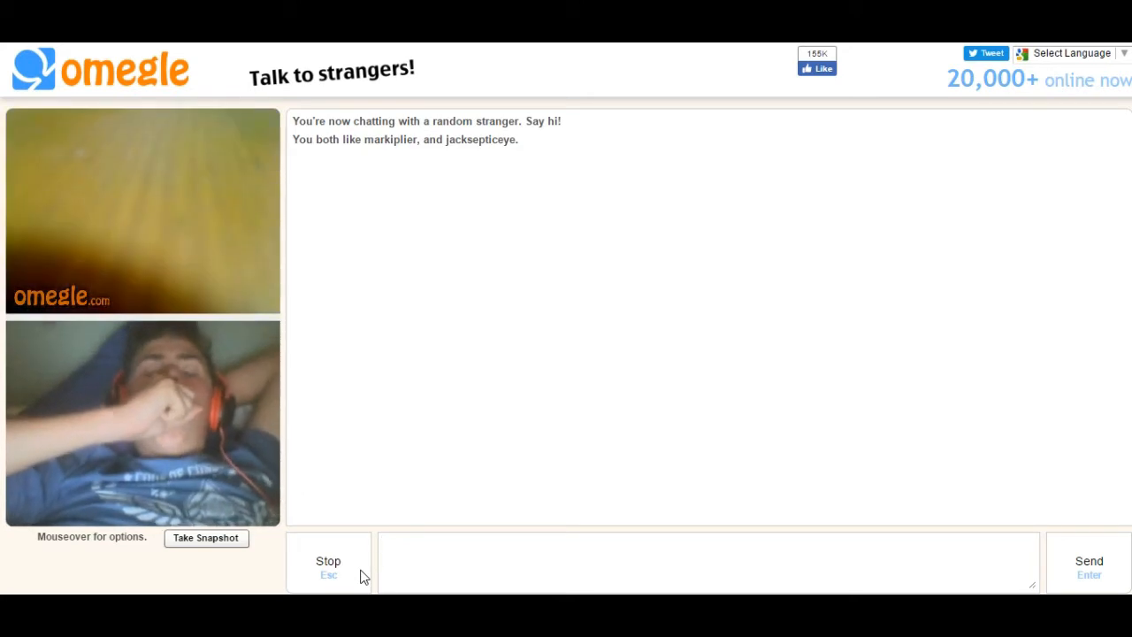
Skip again to another stranger who shares the interest youtube.
{"action": "left_click", "coordinate": [329, 561]}
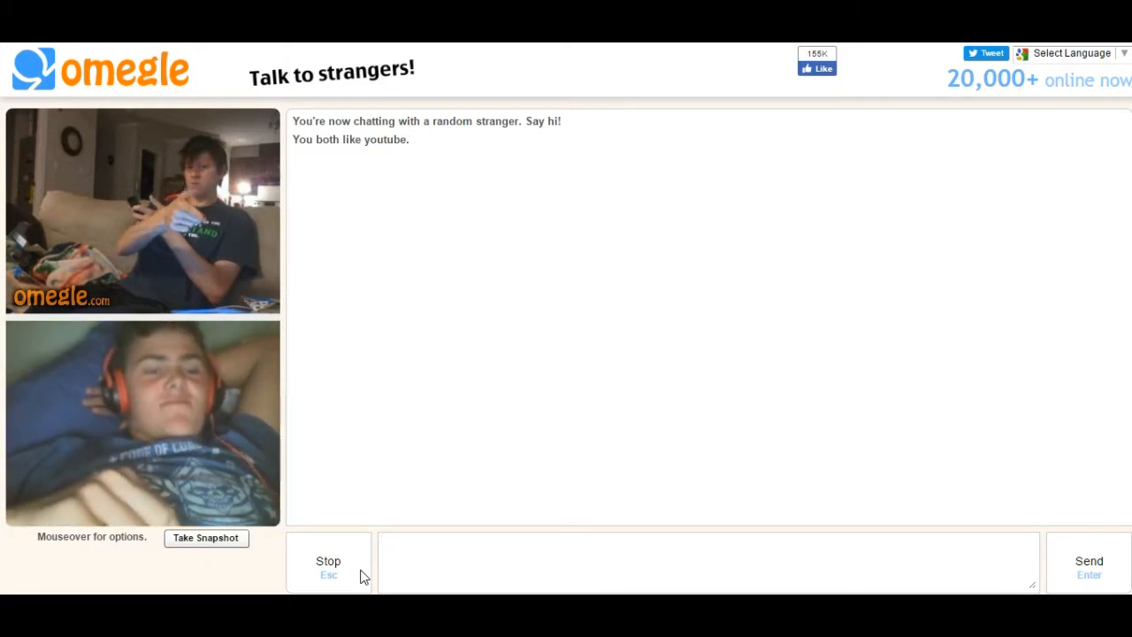
Skip to a new stranger and follow their shared link to the HardcoreGamers channel.
{"action": "left_click", "coordinate": [329, 561]}
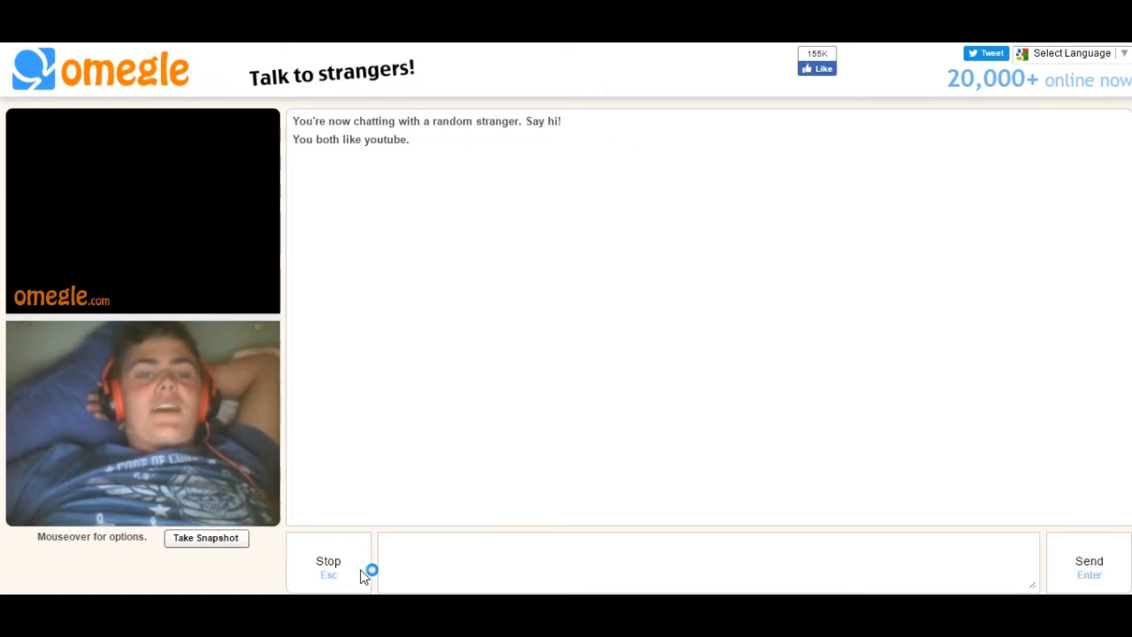
{"action": "left_click", "coordinate": [329, 561]}
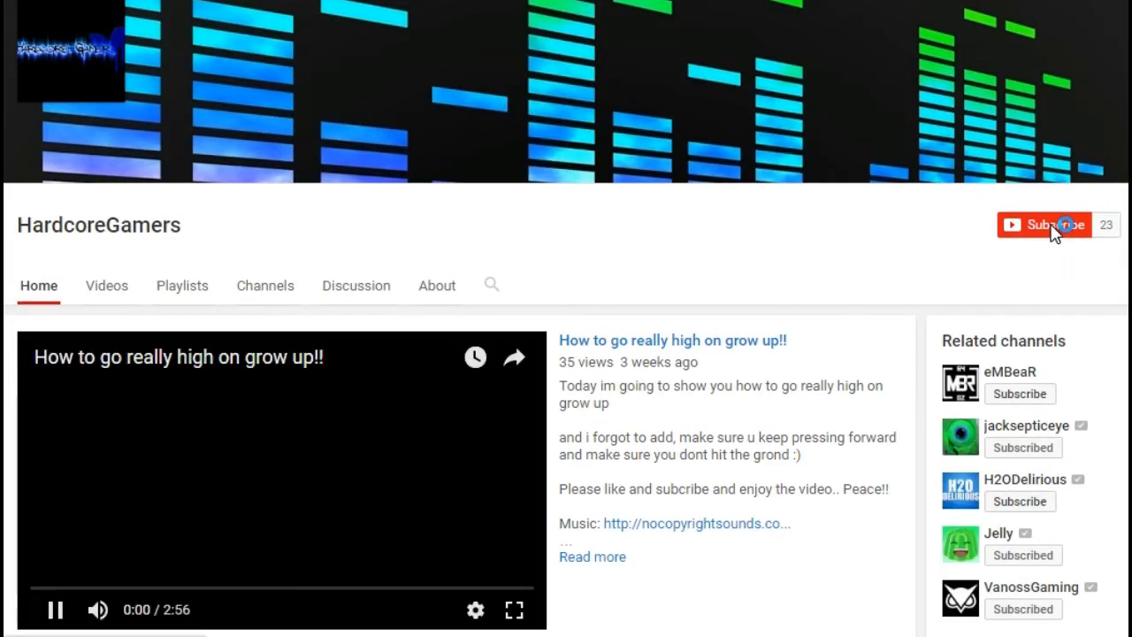
Subscribe to the HardcoreGamers YouTube channel.
{"action": "left_click", "coordinate": [1044, 224]}
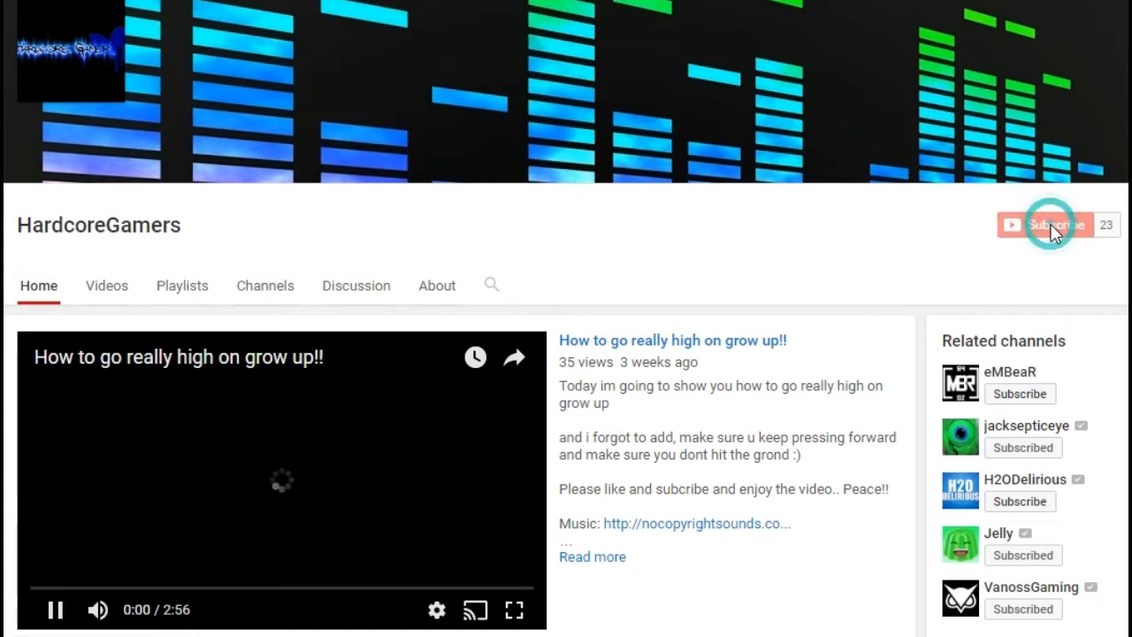
{"action": "left_click", "coordinate": [1047, 224]}
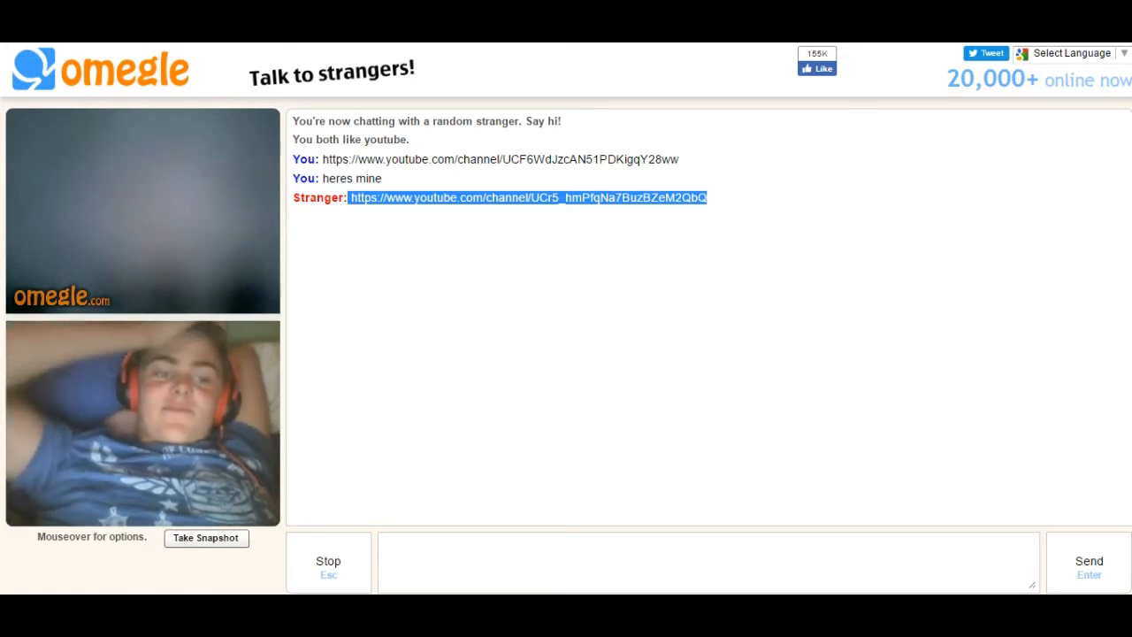
{"action": "left_click", "coordinate": [672, 273]}
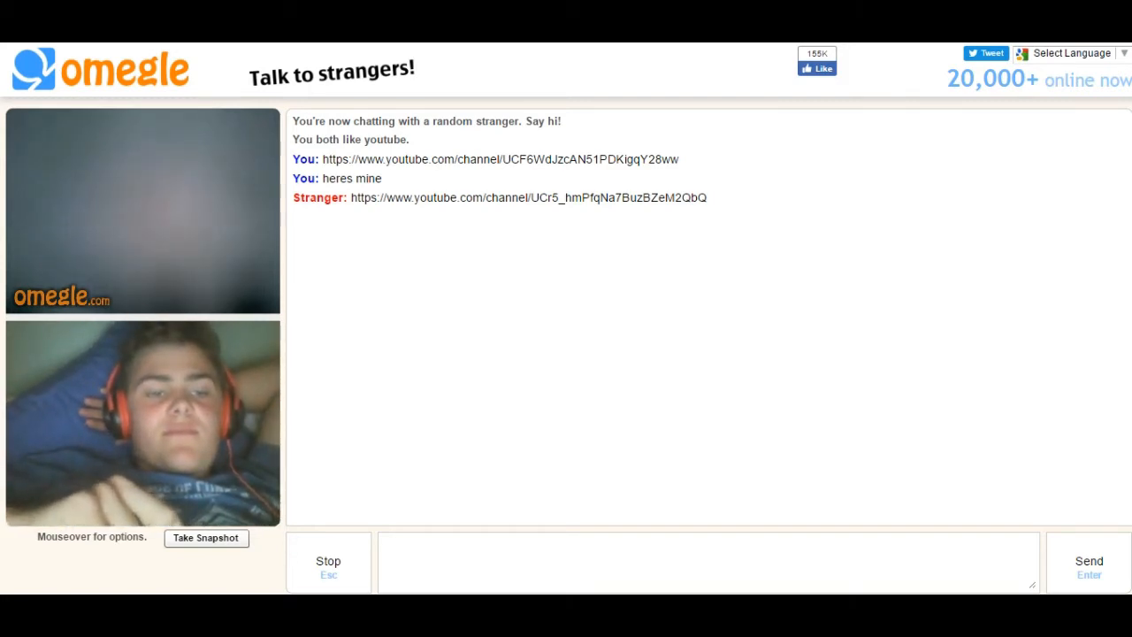
{"action": "mouse_move", "coordinate": [496, 319]}
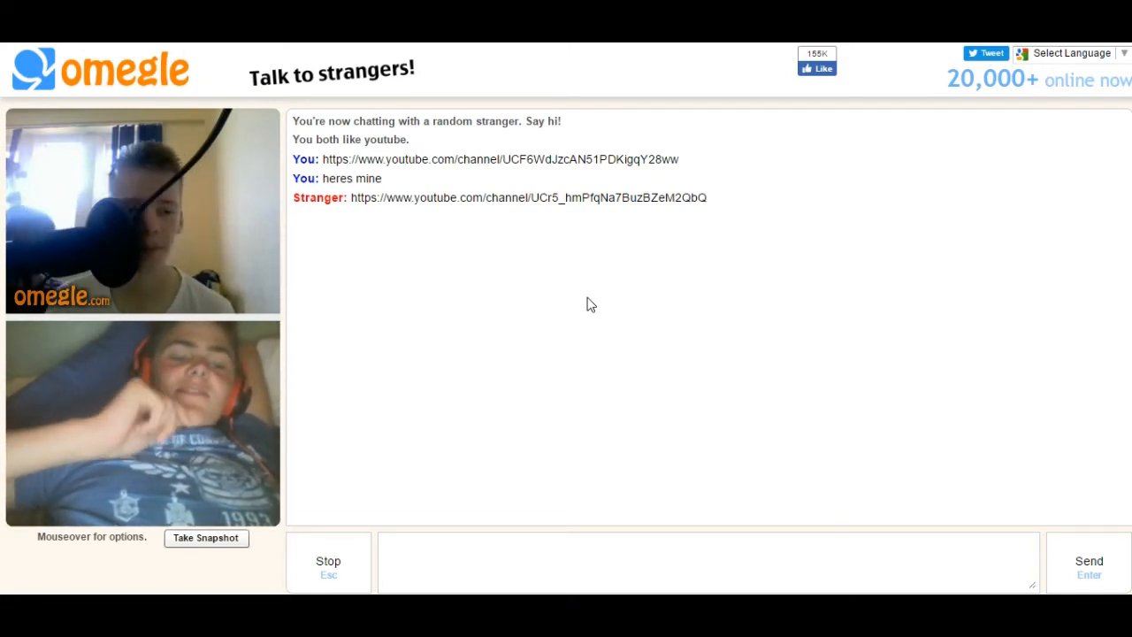
{"action": "mouse_move", "coordinate": [584, 336]}
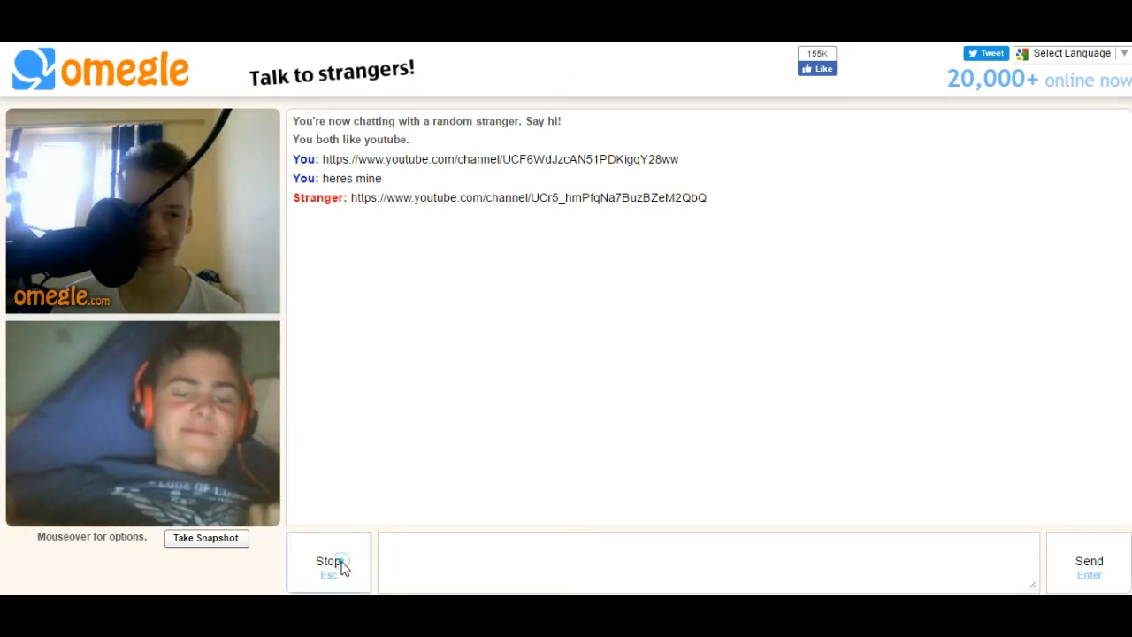
End the chat with the stranger after swapping channel links.
{"action": "left_click", "coordinate": [329, 563]}
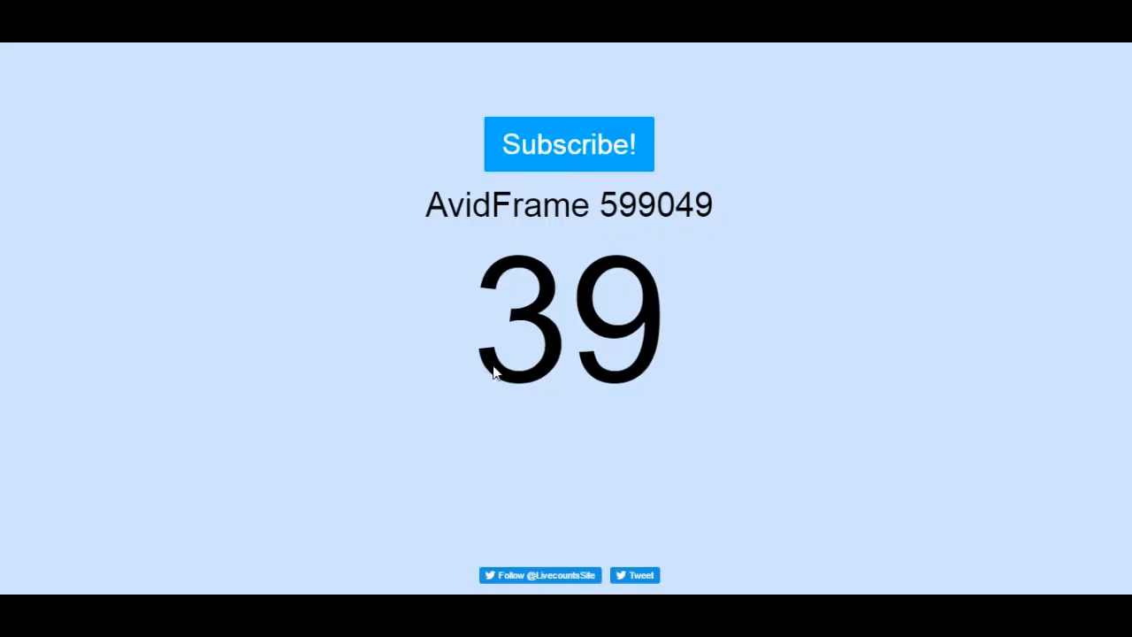
{"action": "mouse_move", "coordinate": [520, 449]}
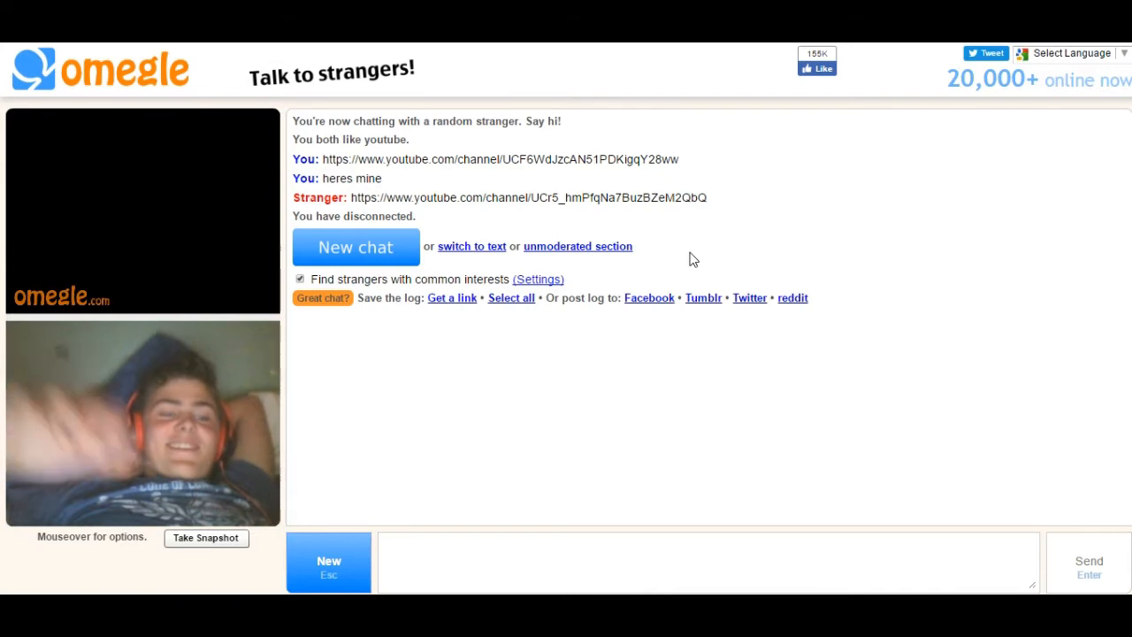
{"action": "mouse_move", "coordinate": [655, 124]}
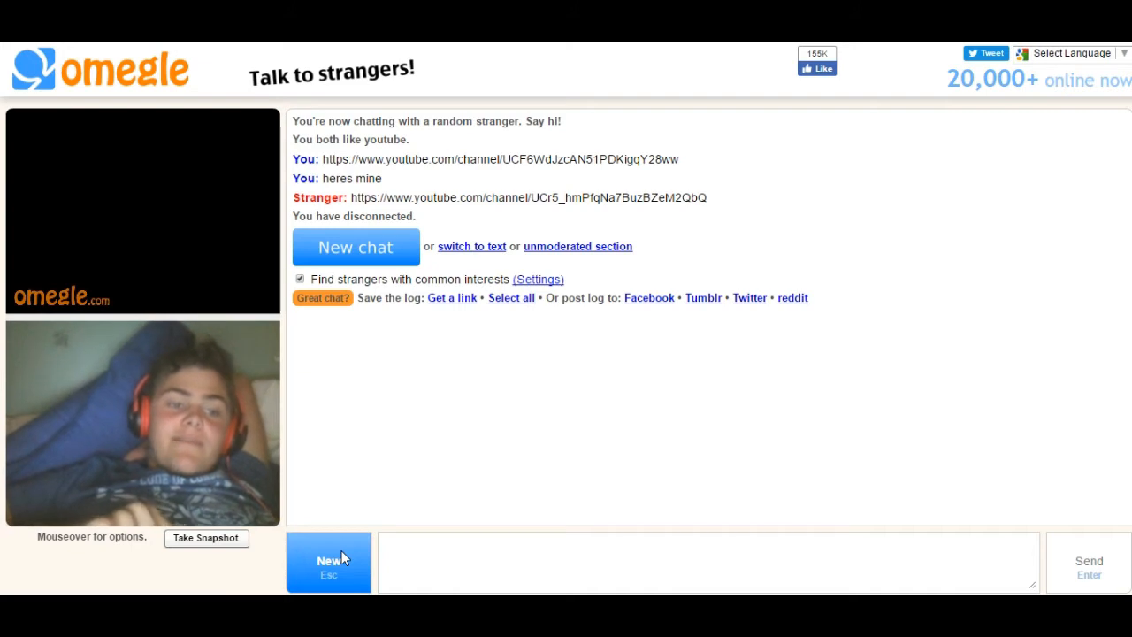
Start a new Omegle chat with another random stranger.
{"action": "left_click", "coordinate": [354, 246]}
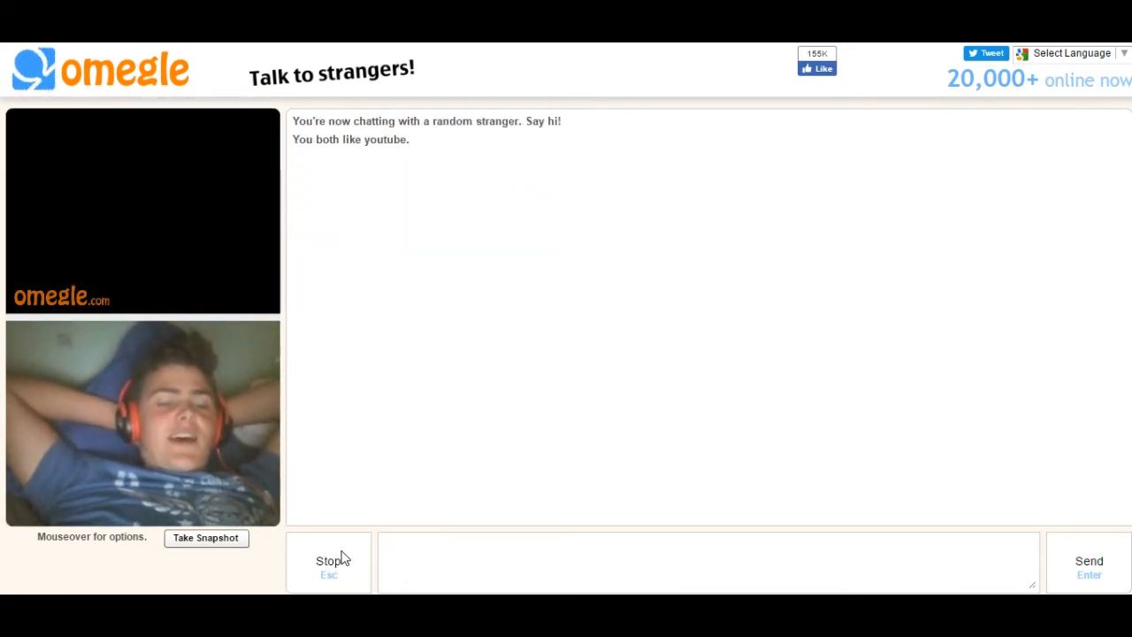
End the chat with the newly connected stranger who likes YouTube.
{"action": "left_click", "coordinate": [329, 561]}
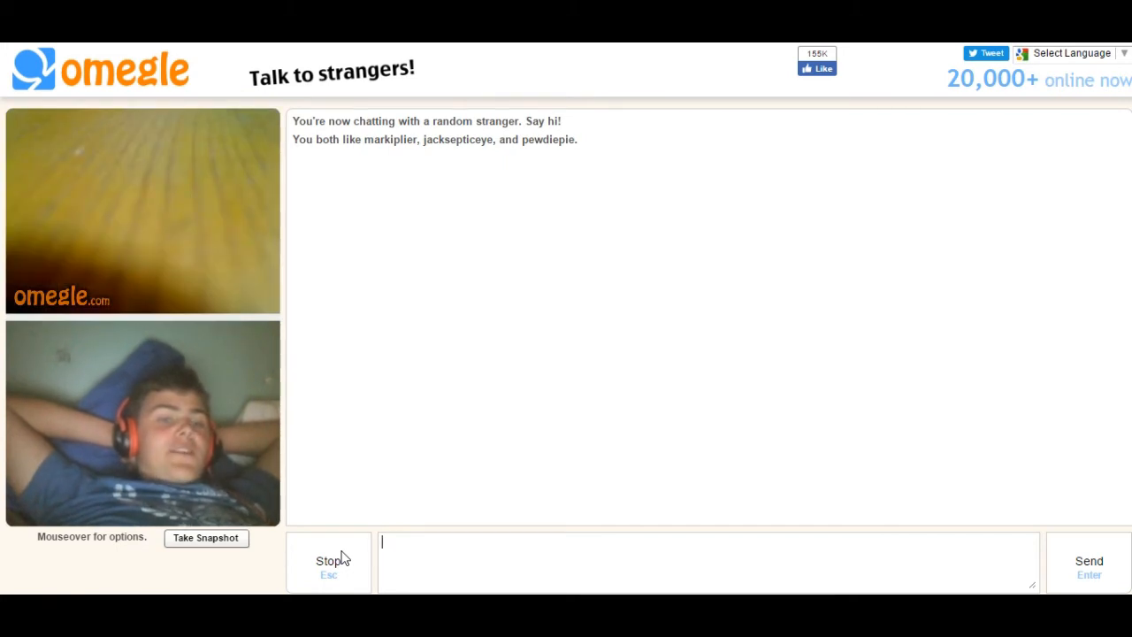
Skip this stranger, send your YouTube channel URL to the next one, and follow their PixelGlitch link.
{"action": "left_click", "coordinate": [329, 566]}
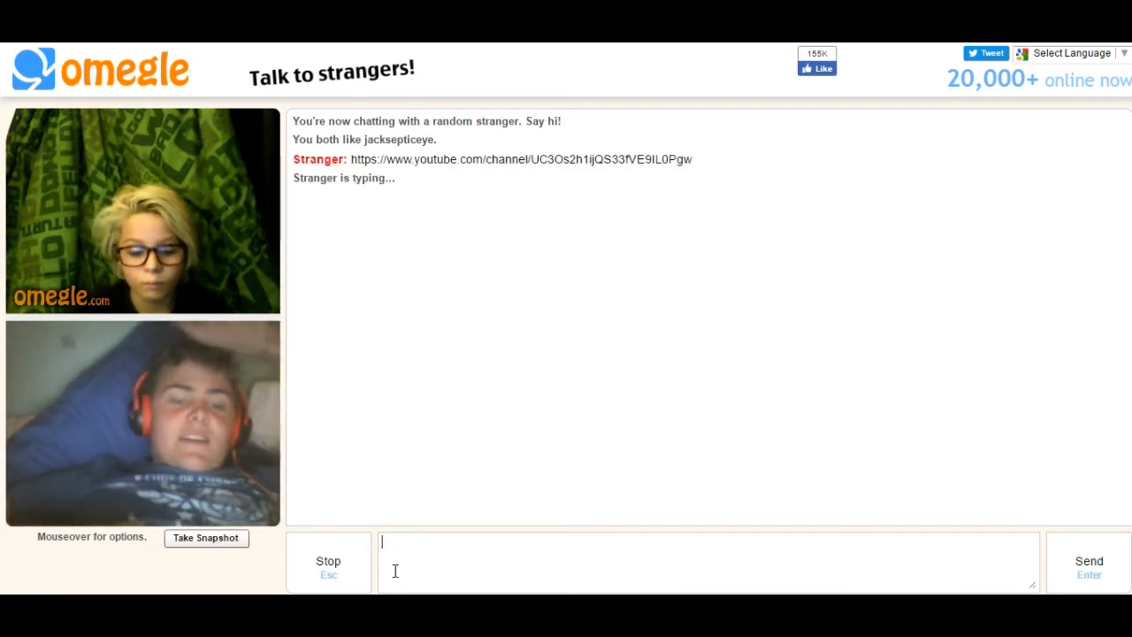
{"action": "type", "text": "https://www.youtube.com/channel/UCF6WdJzcAN51PDKigqY28ww"}
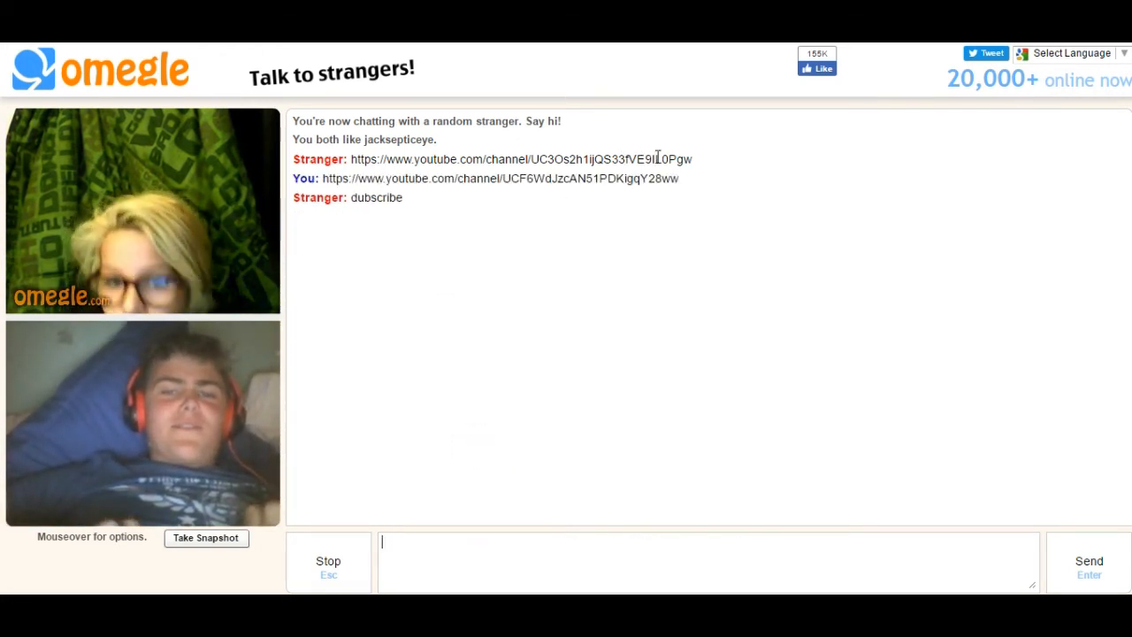
{"action": "left_click", "coordinate": [522, 159]}
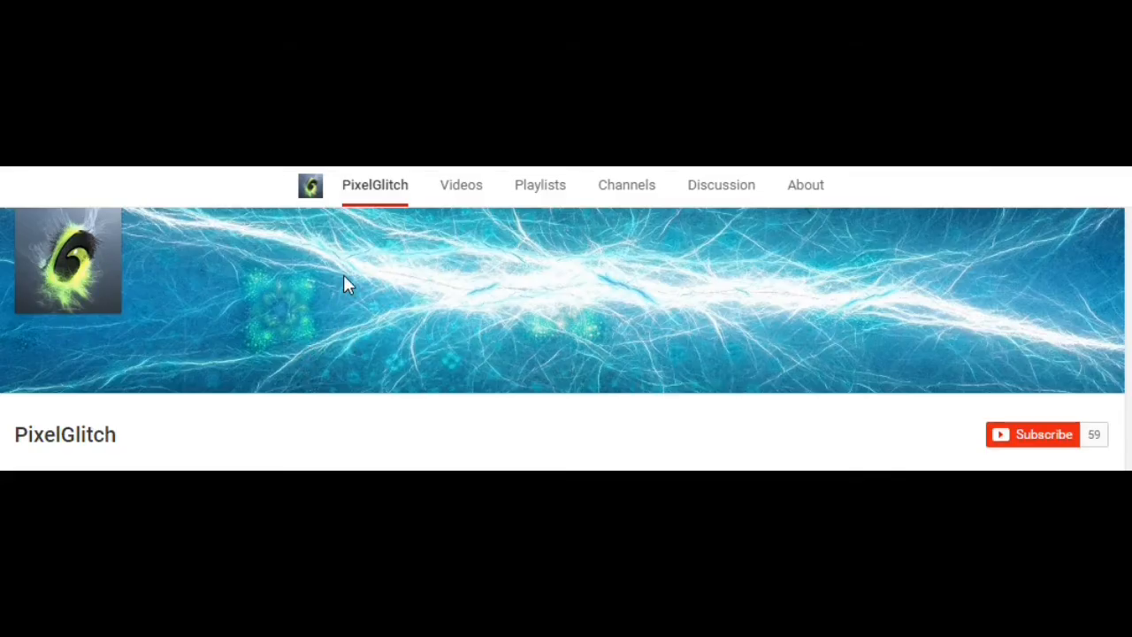
Scroll down the PixelGlitch channel page.
{"action": "scroll", "scroll_direction": "down", "scroll_amount": 3}
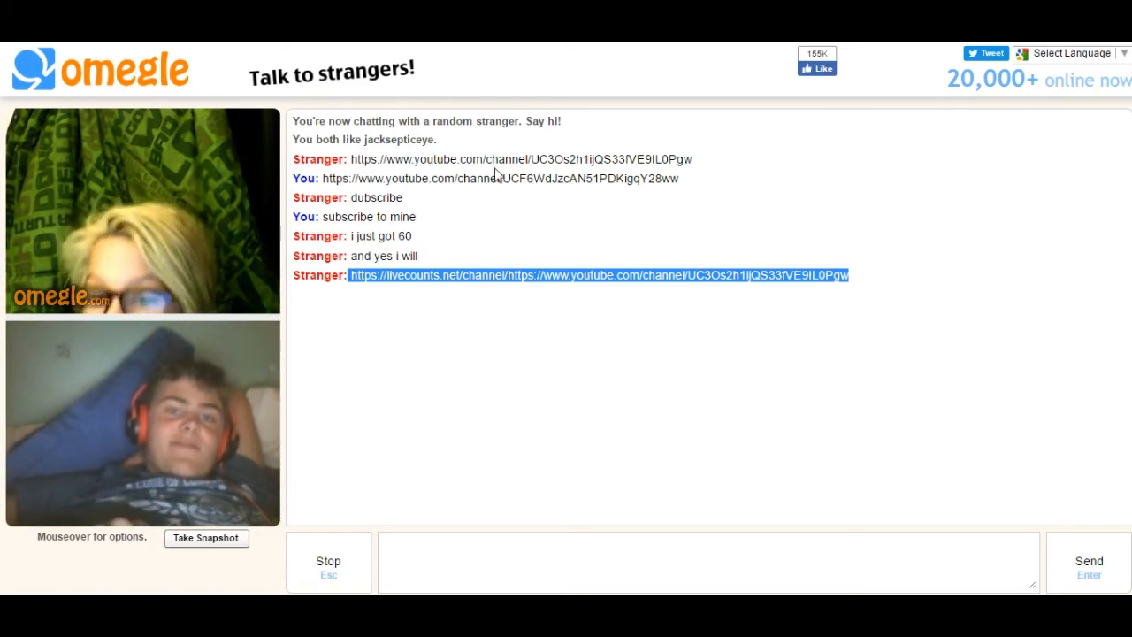
Disconnect from the PixelGlitch stranger, confirming with Really?
{"action": "left_click", "coordinate": [593, 276]}
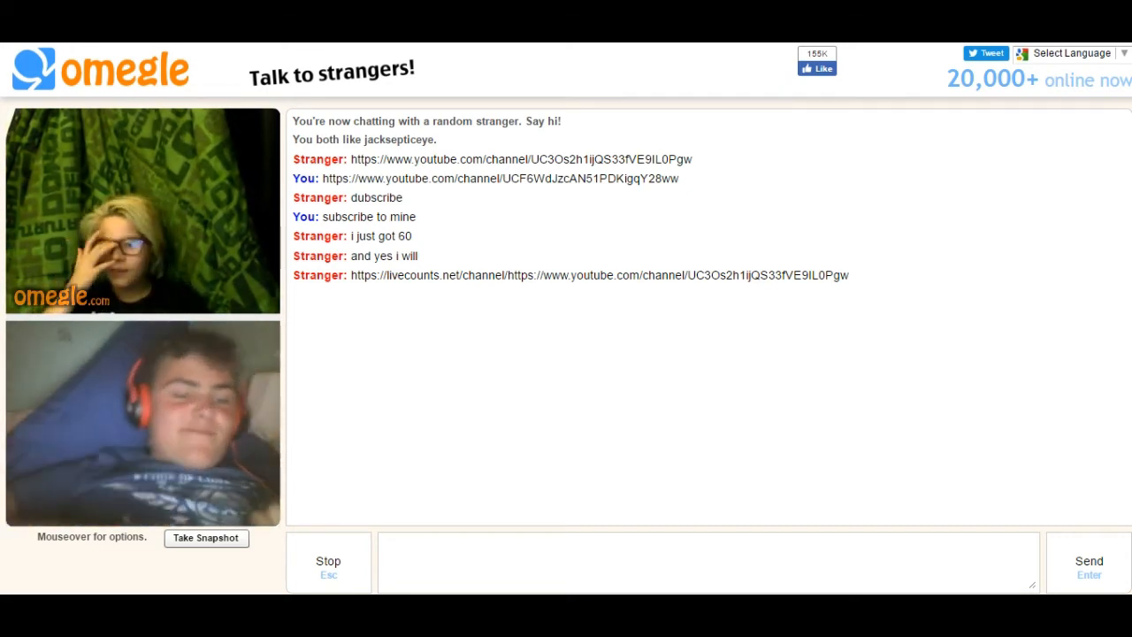
{"action": "left_click", "coordinate": [345, 560]}
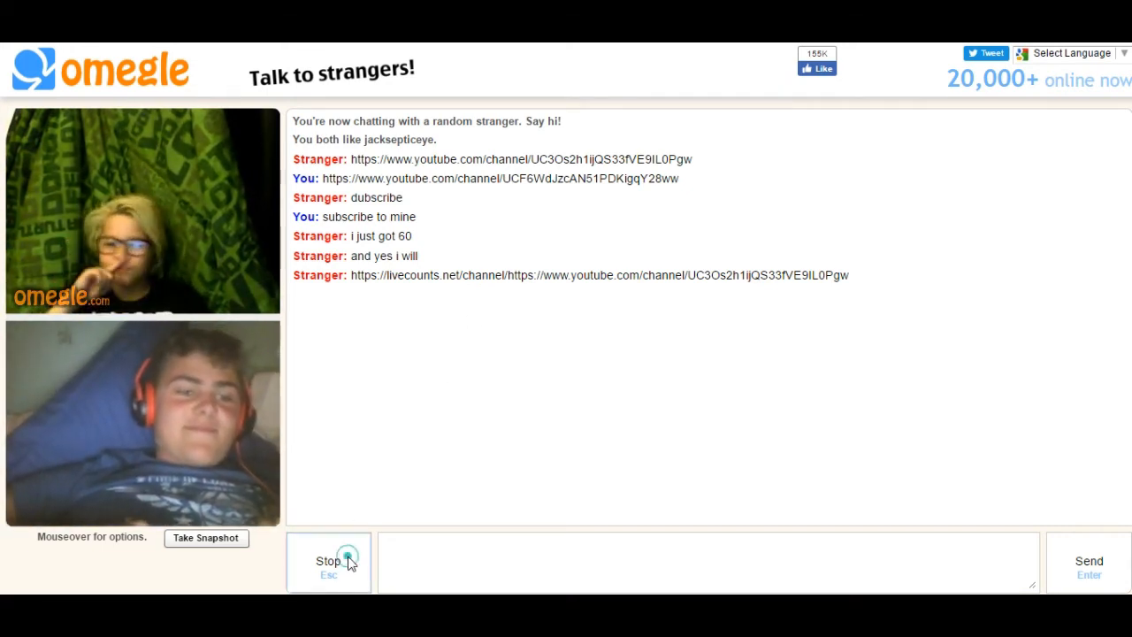
{"action": "left_click", "coordinate": [329, 561]}
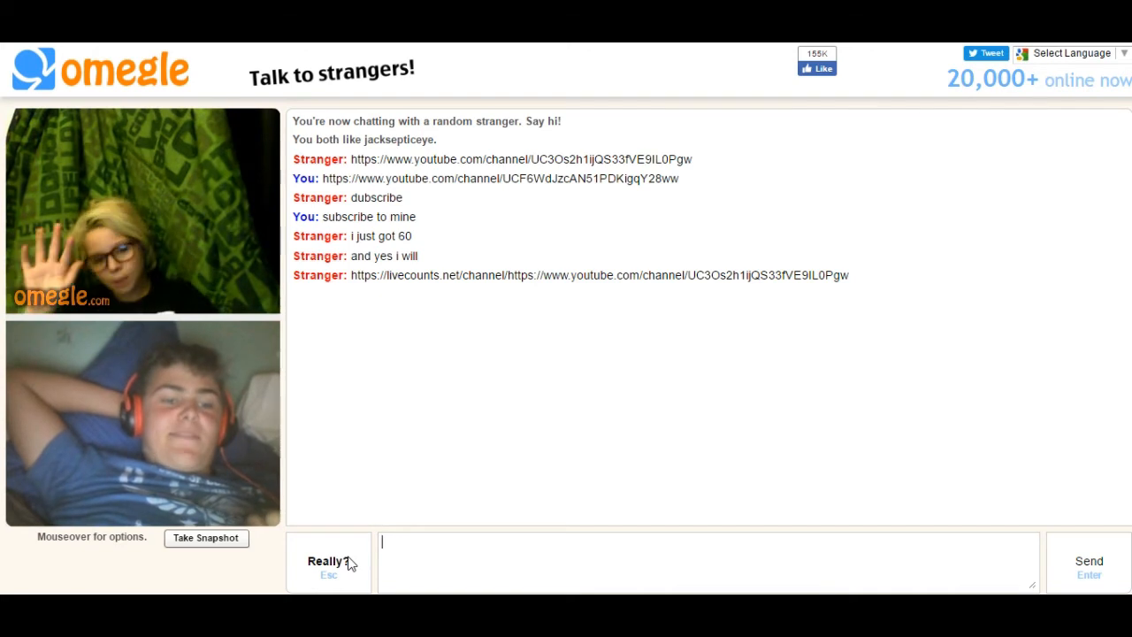
{"action": "left_click", "coordinate": [329, 561]}
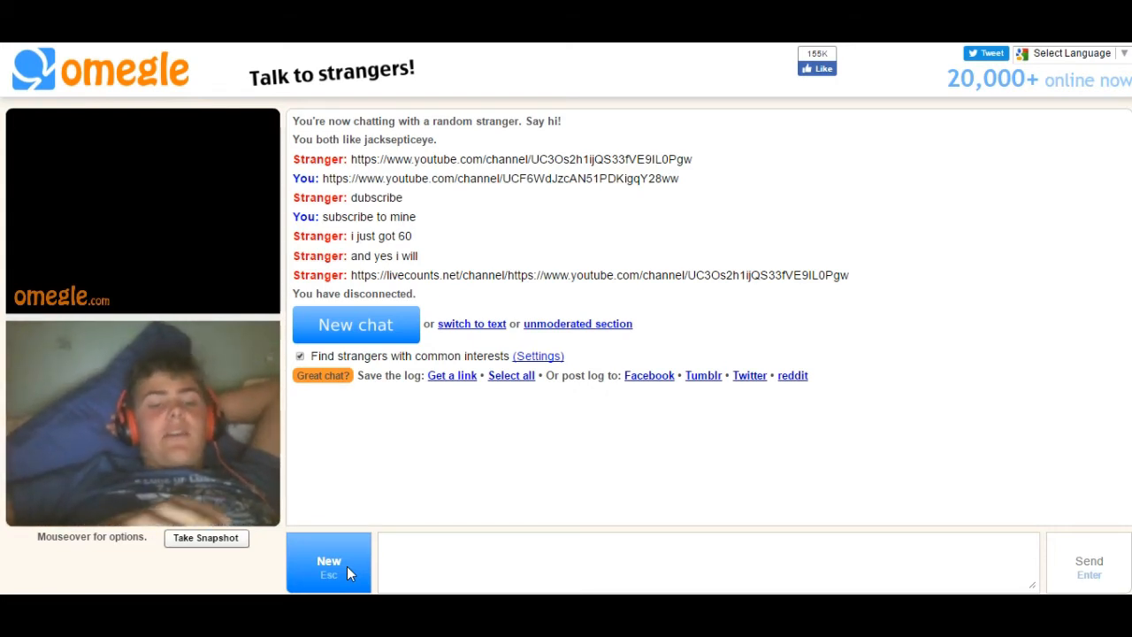
Skip through a couple of strangers and return to the Omegle start page with the interests box.
{"action": "left_click", "coordinate": [356, 325]}
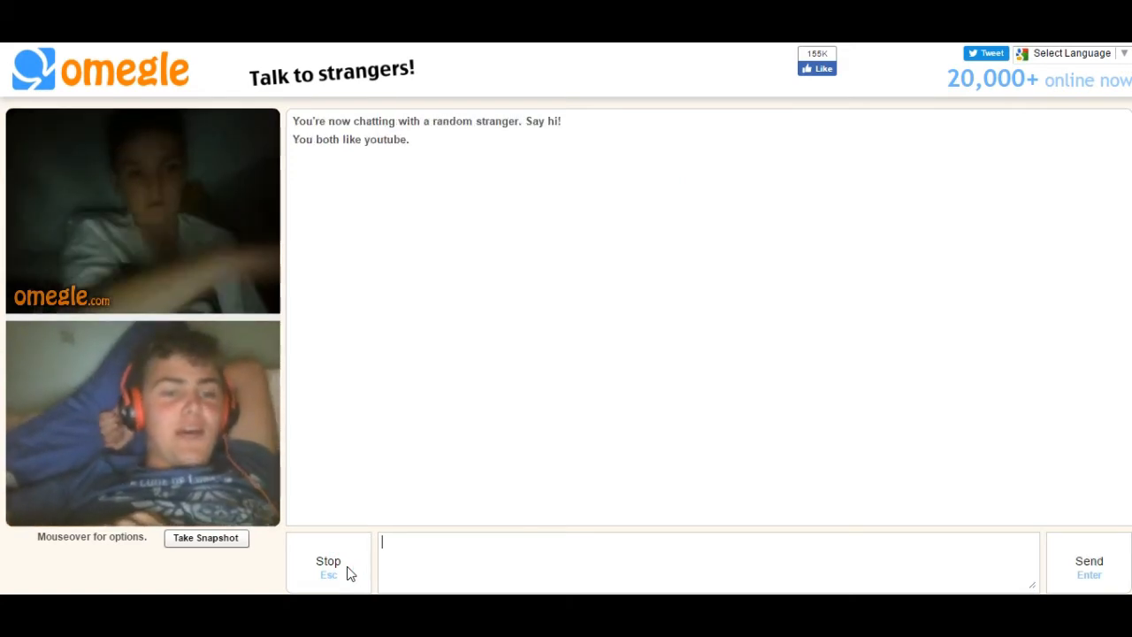
{"action": "left_click", "coordinate": [330, 561]}
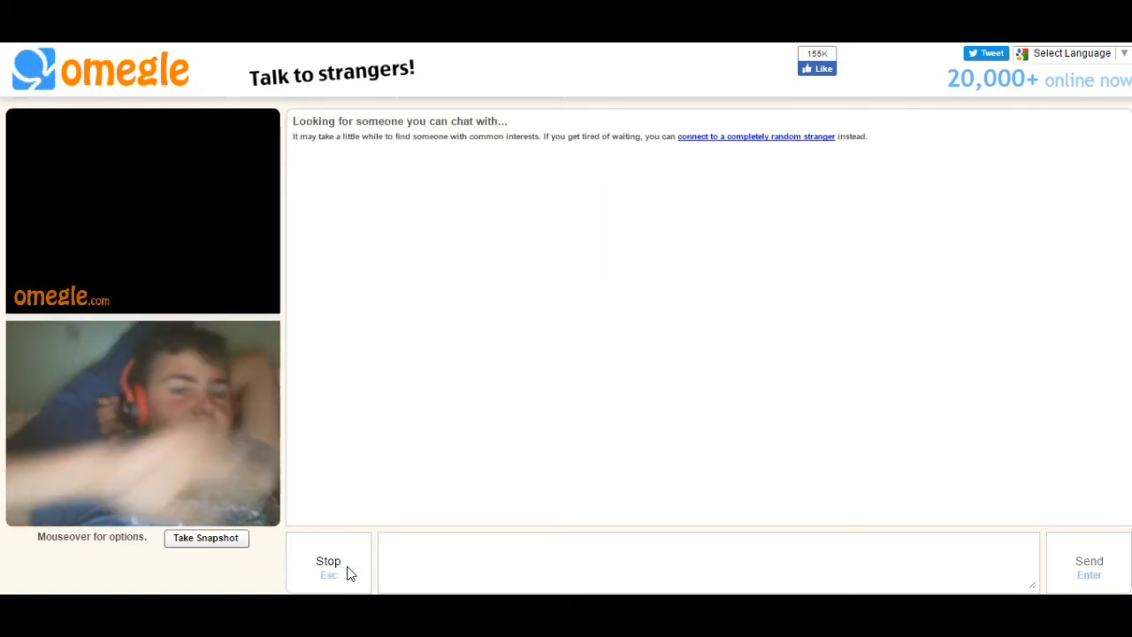
{"action": "left_click", "coordinate": [329, 561]}
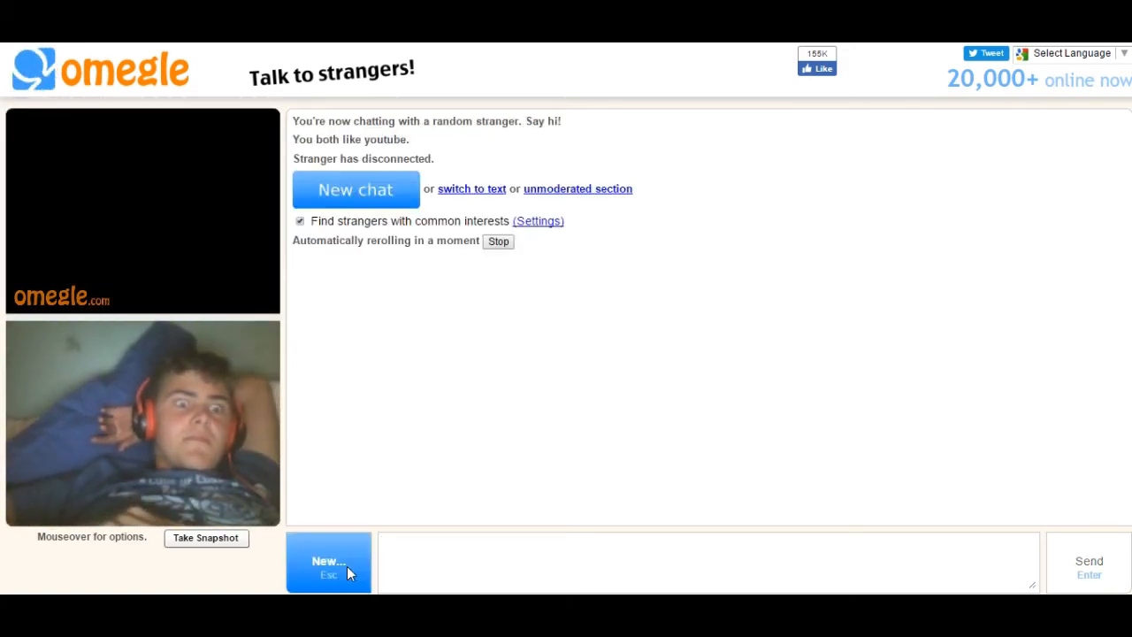
{"action": "left_click", "coordinate": [356, 189]}
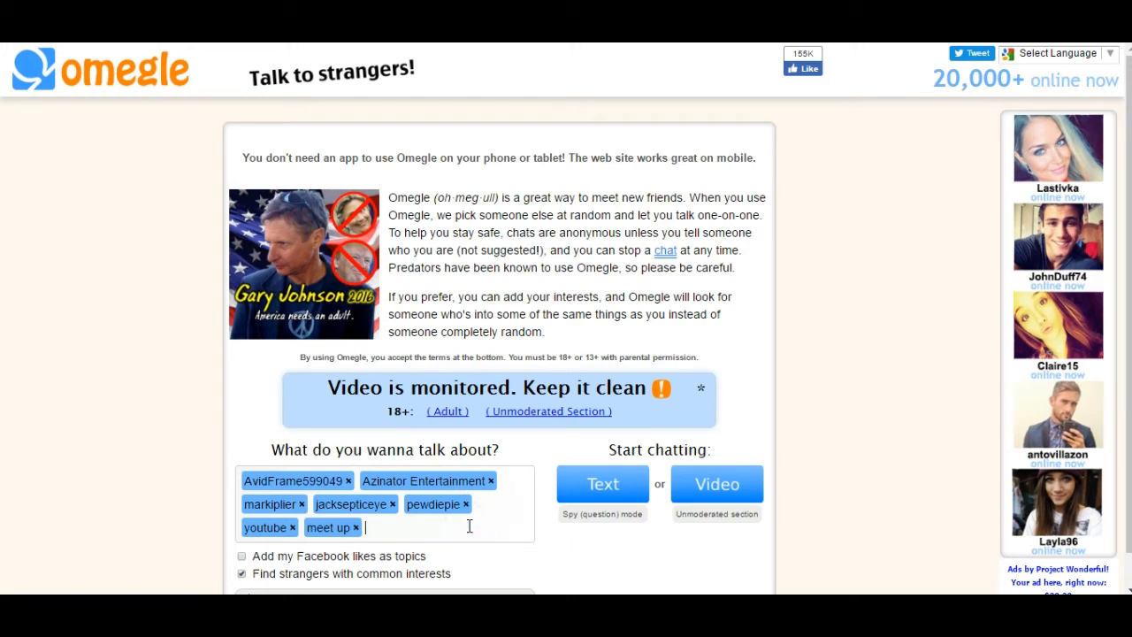
Add jacksepticeye25 as an interest and start a video chat with a matching stranger.
{"action": "type", "text": "jack"}
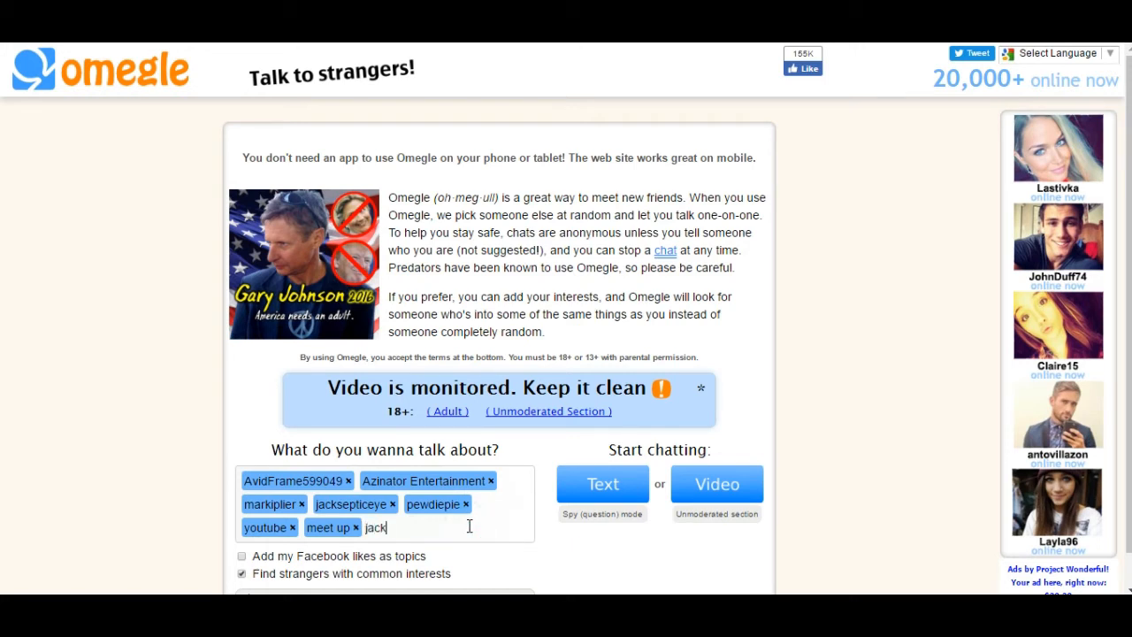
{"action": "type", "text": "septiceye"}
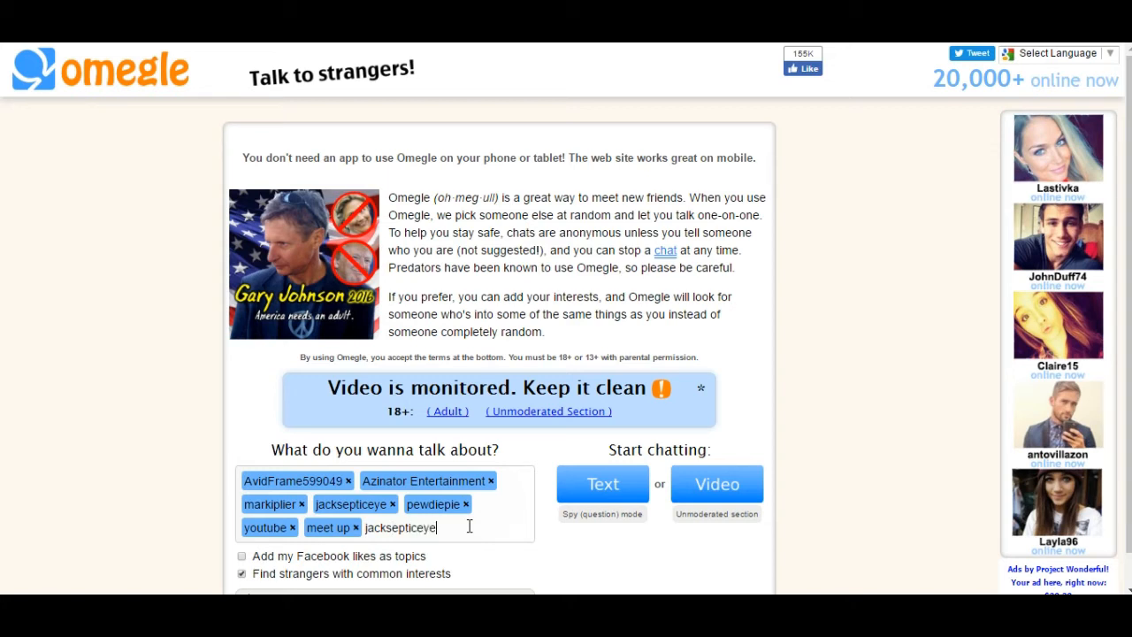
{"action": "type", "text": "25"}
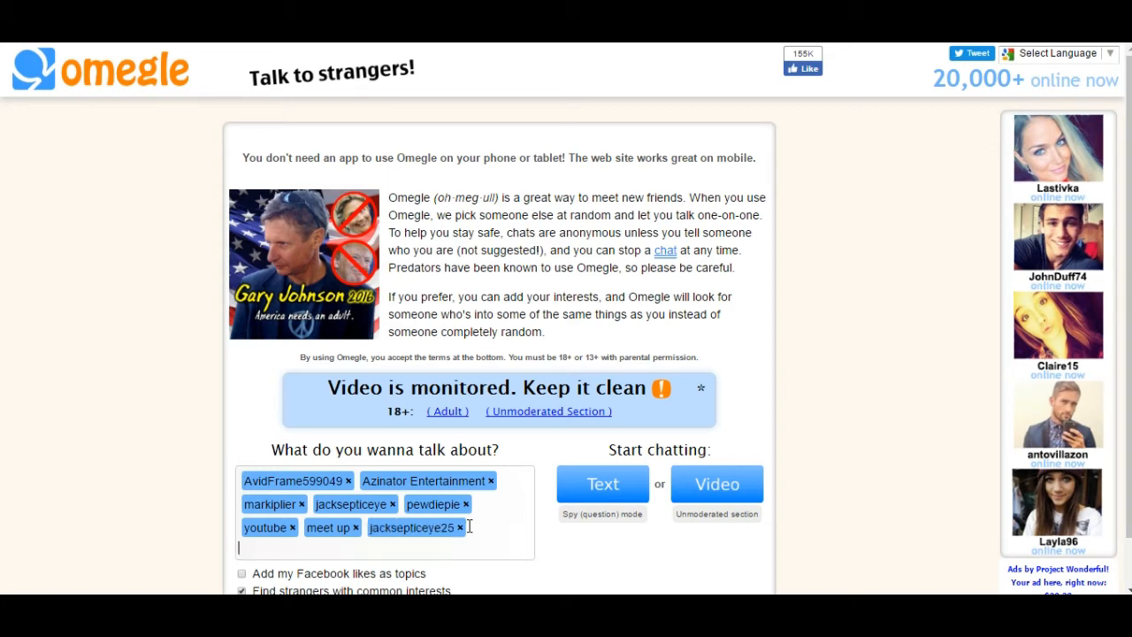
{"action": "left_click", "coordinate": [716, 485]}
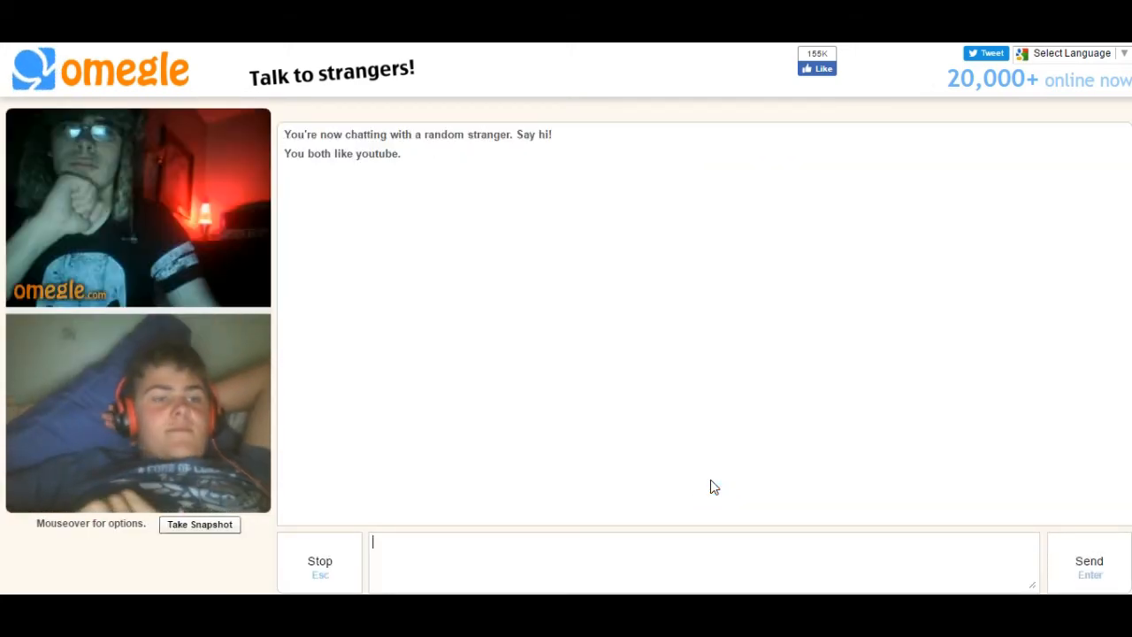
Continue the video chat with the youtube-interest stranger until their feed goes dark.
{"action": "left_click", "coordinate": [319, 561]}
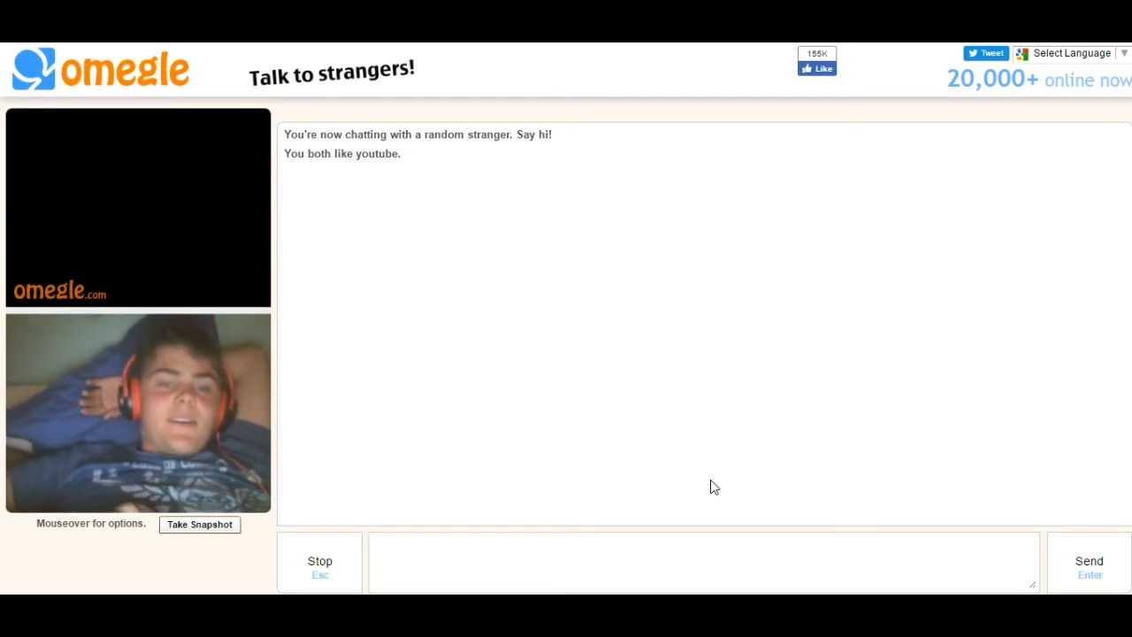
{"action": "mouse_move", "coordinate": [499, 467]}
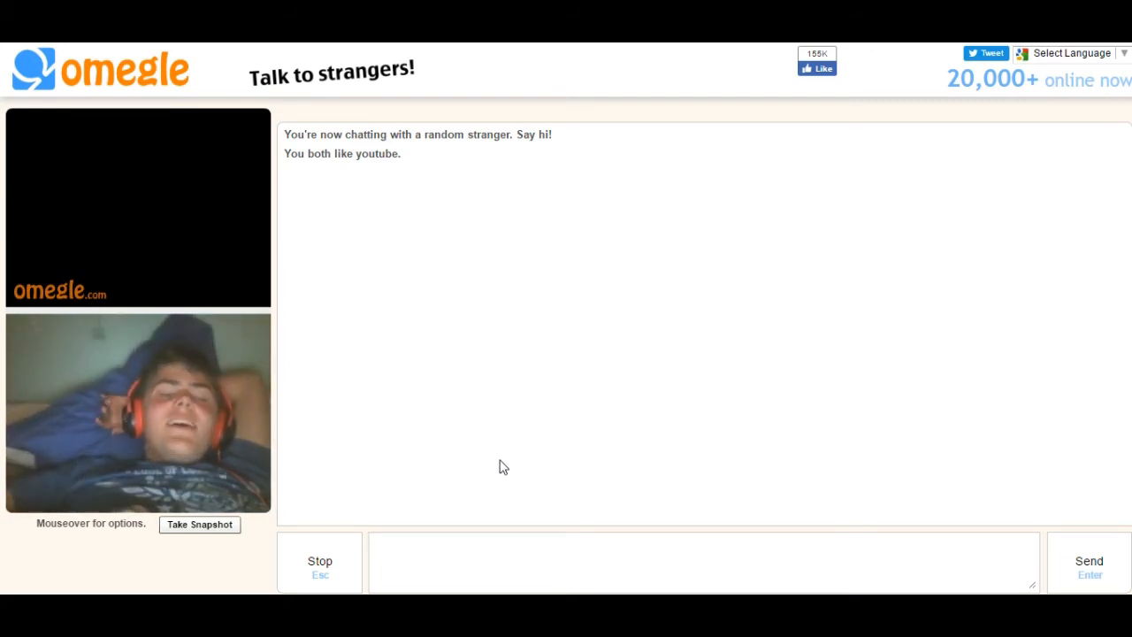
Move on to a new stranger and send the greeting 'suh dude'.
{"action": "left_click", "coordinate": [704, 559]}
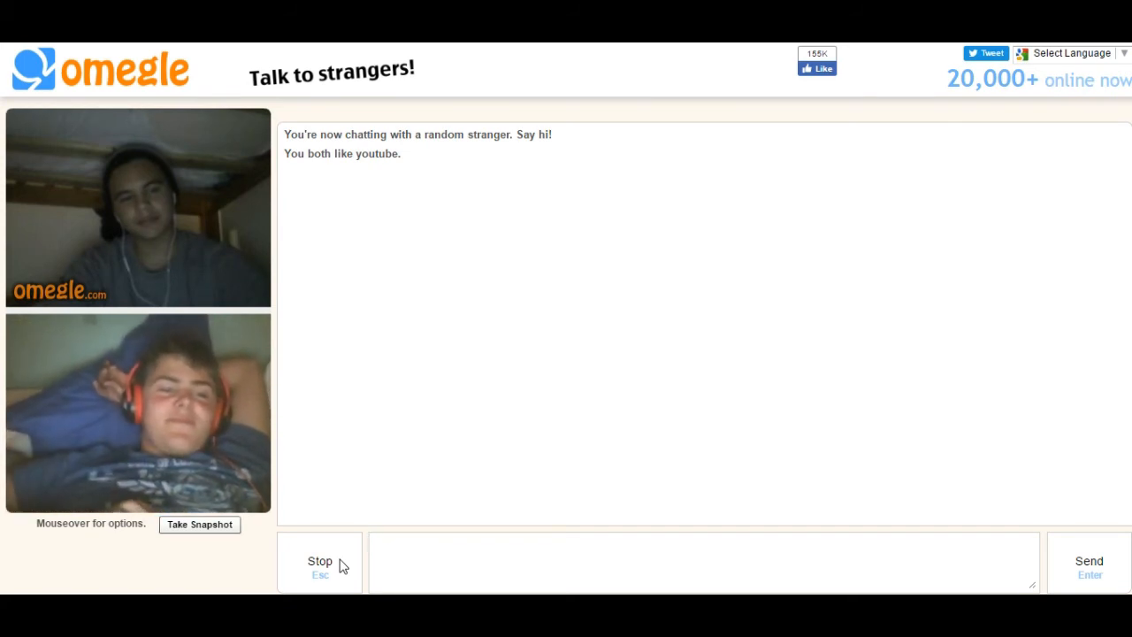
{"action": "type", "text": "s"}
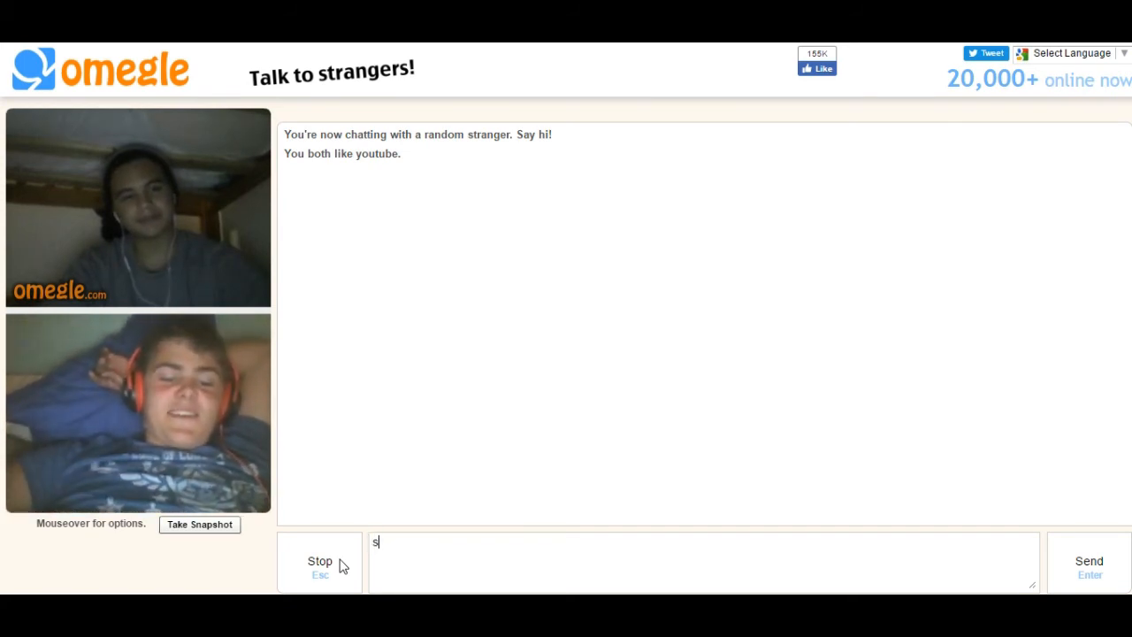
{"action": "type", "text": "uh du"}
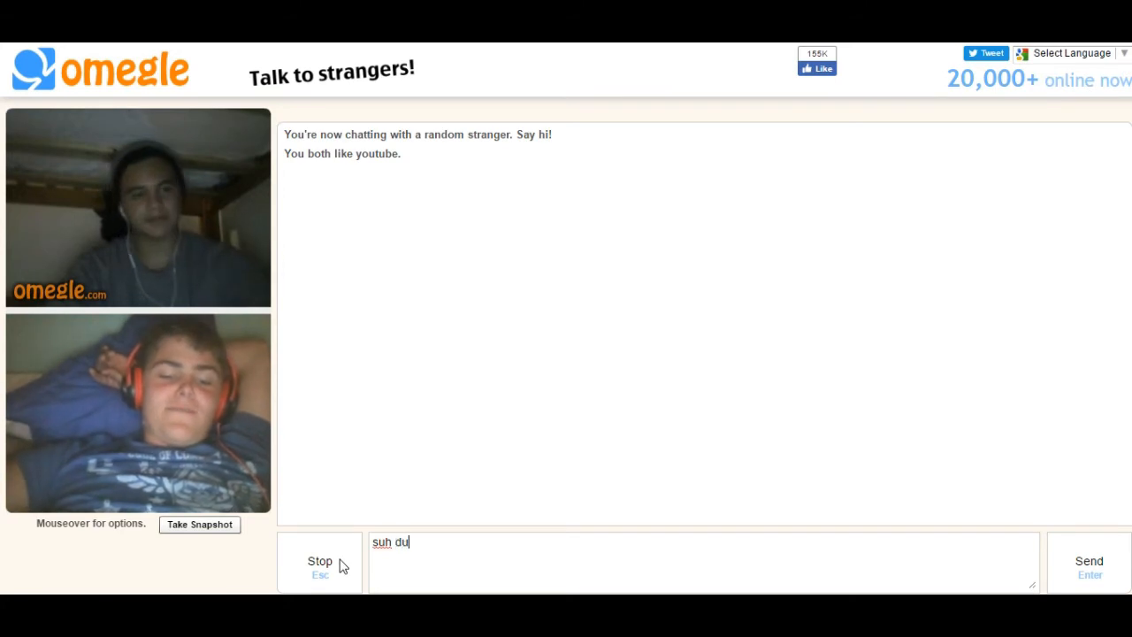
{"action": "key", "text": "Enter"}
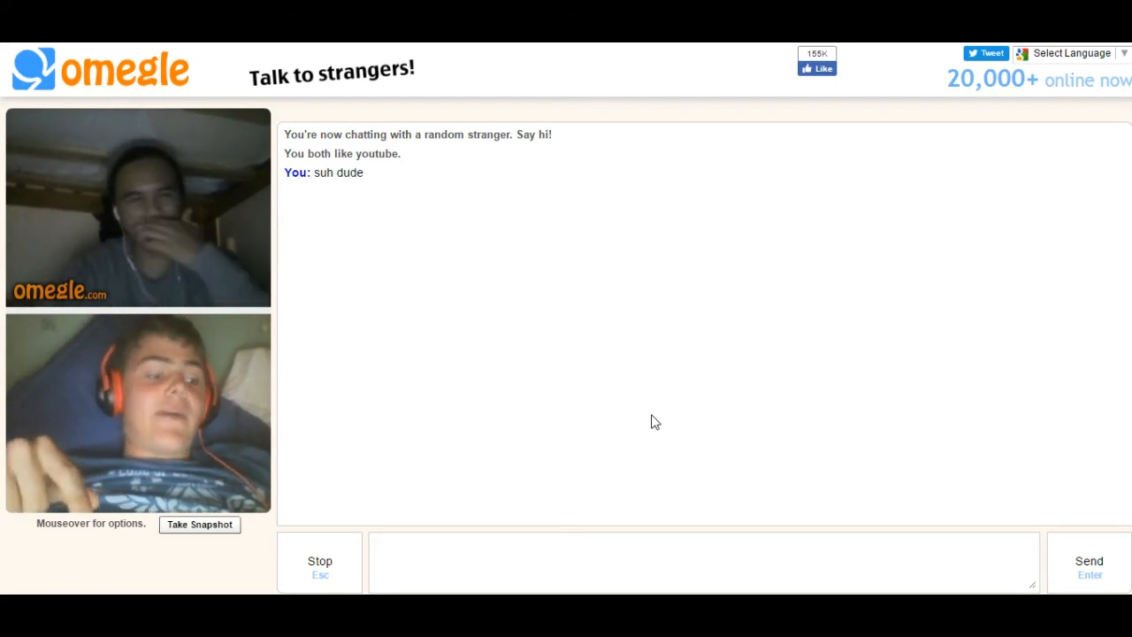
{"action": "mouse_move", "coordinate": [471, 370]}
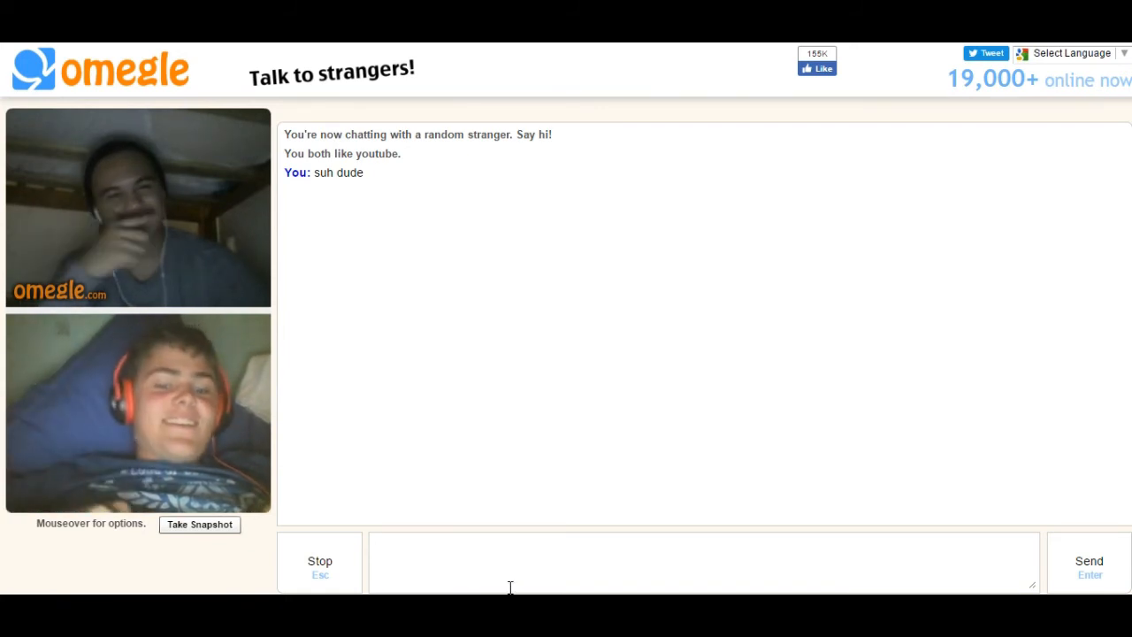
Send the YouTube channel URL and begin a follow-up message 'AvidFra'.
{"action": "type", "text": "https://www.youtube.com/channel/UCF6WdJzcAN51PDKigqY28ww"}
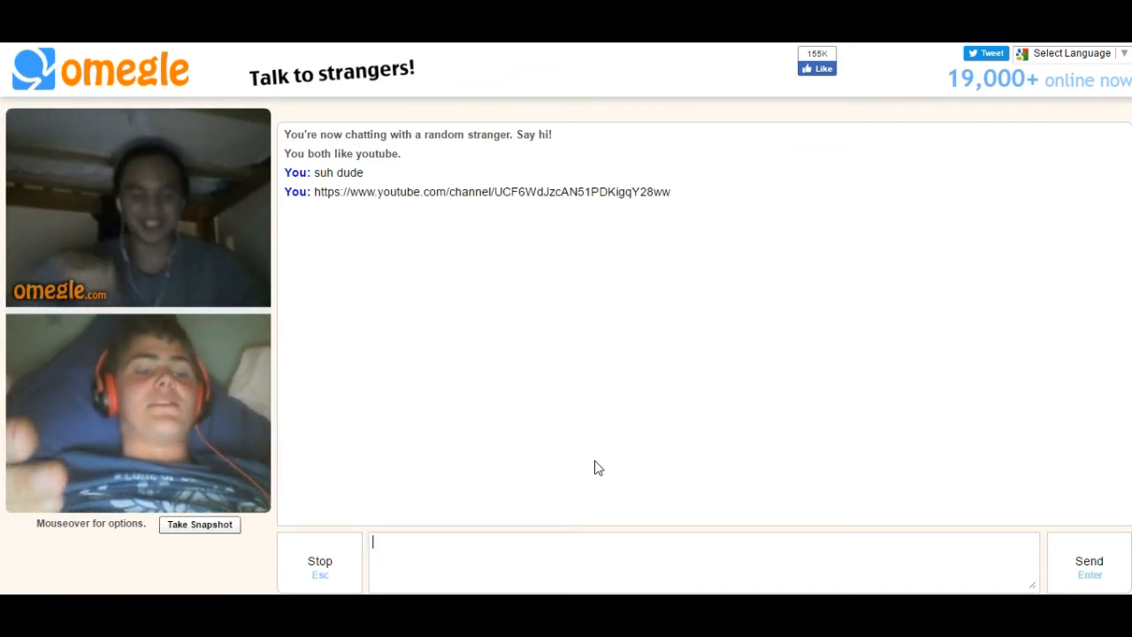
{"action": "type", "text": "Av"}
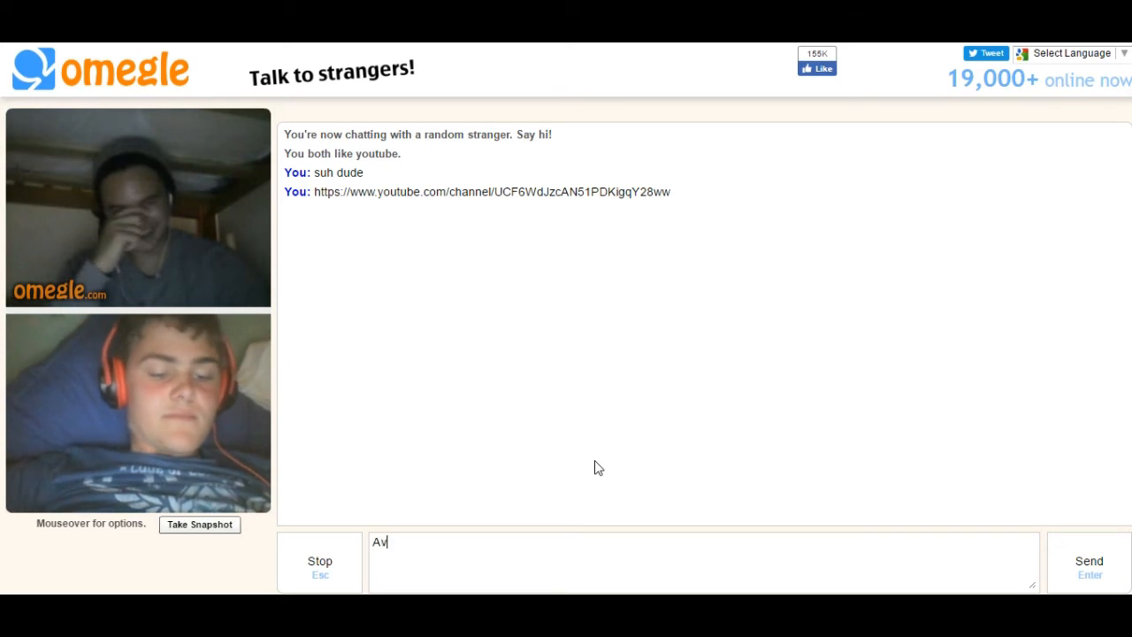
{"action": "type", "text": "idFra"}
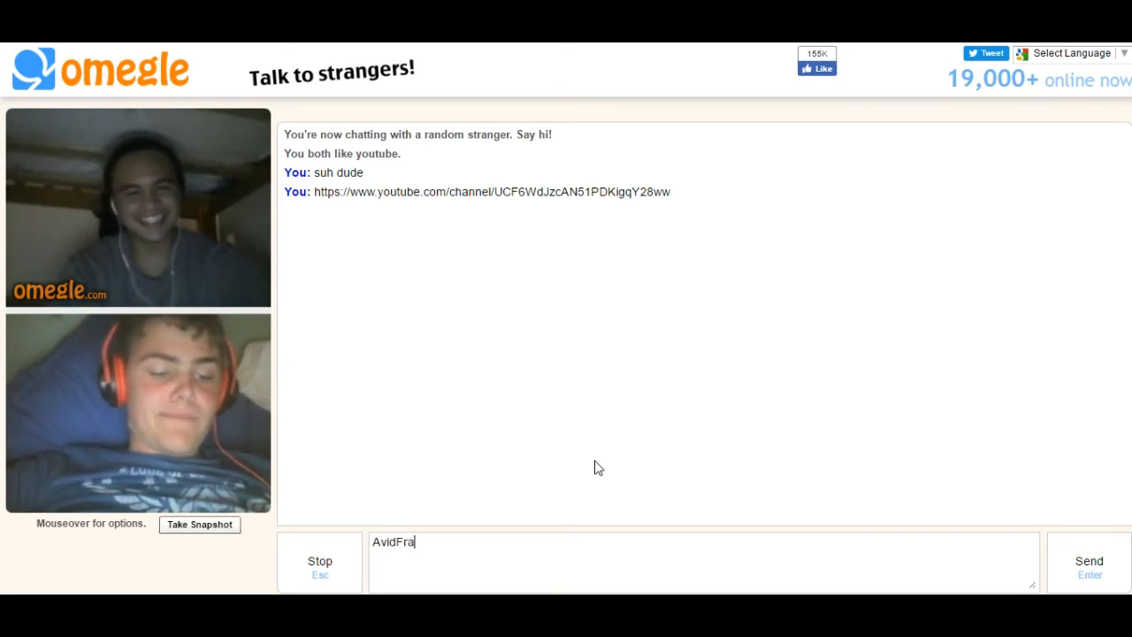